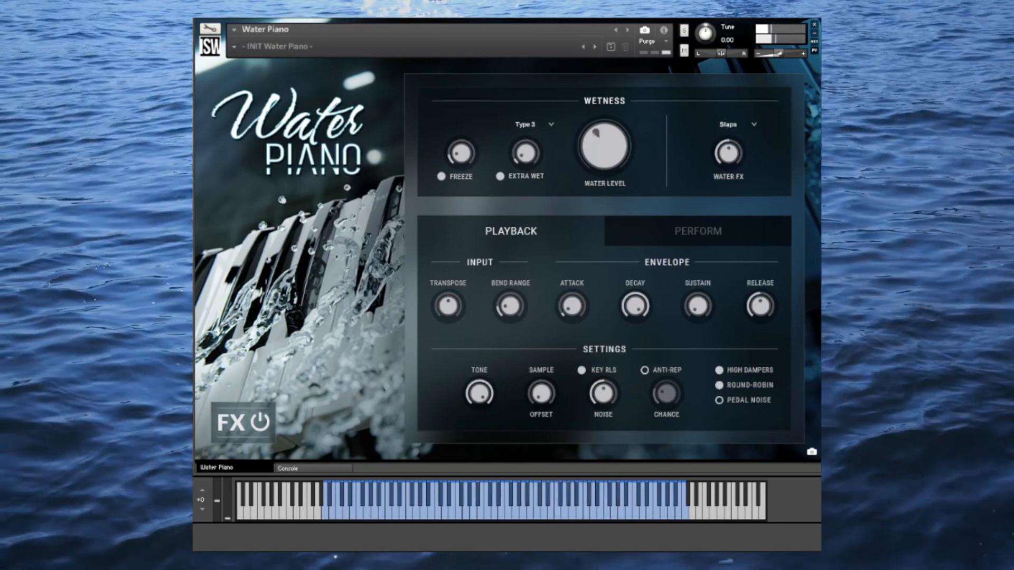
Load the Carbonated snapshot, step to On The Rocks, and reopen the snapshot list
left_click(278, 45)
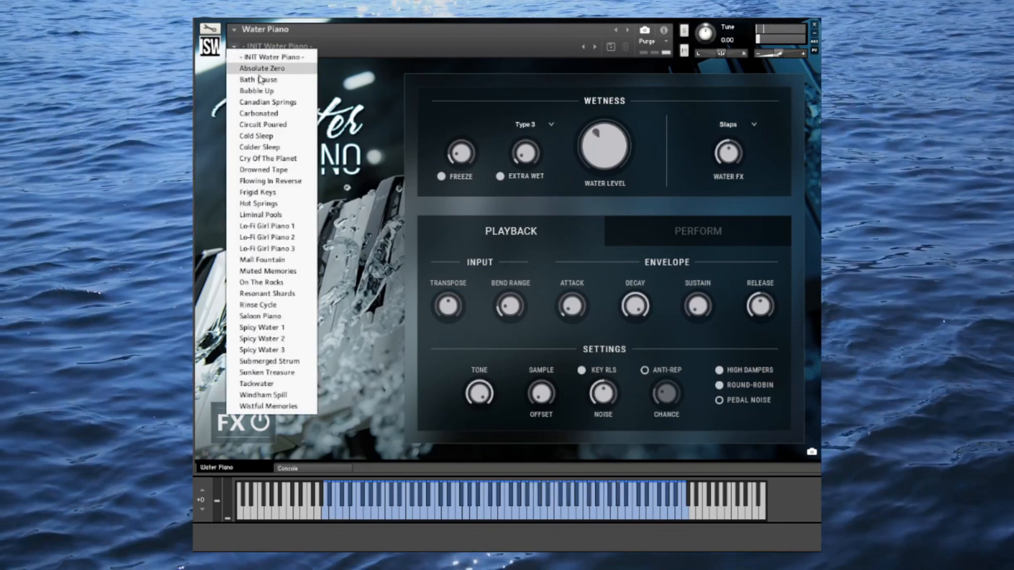
left_click(261, 68)
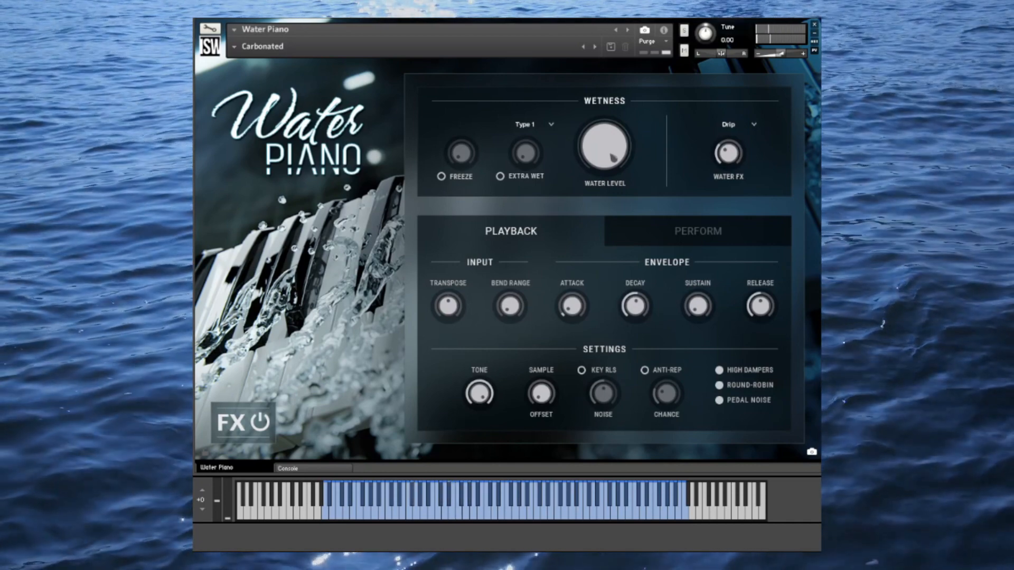
left_click(593, 47)
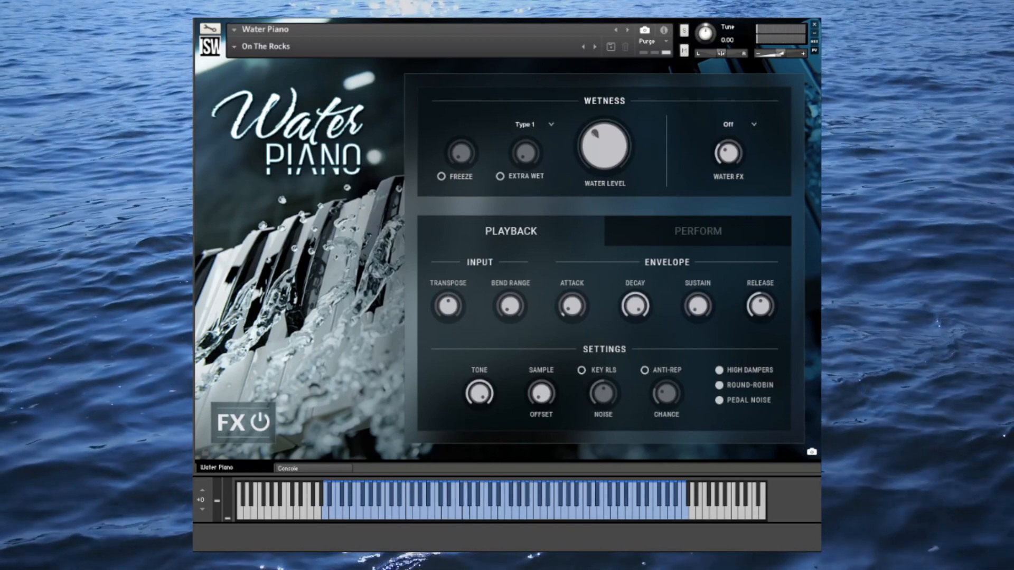
left_click(265, 45)
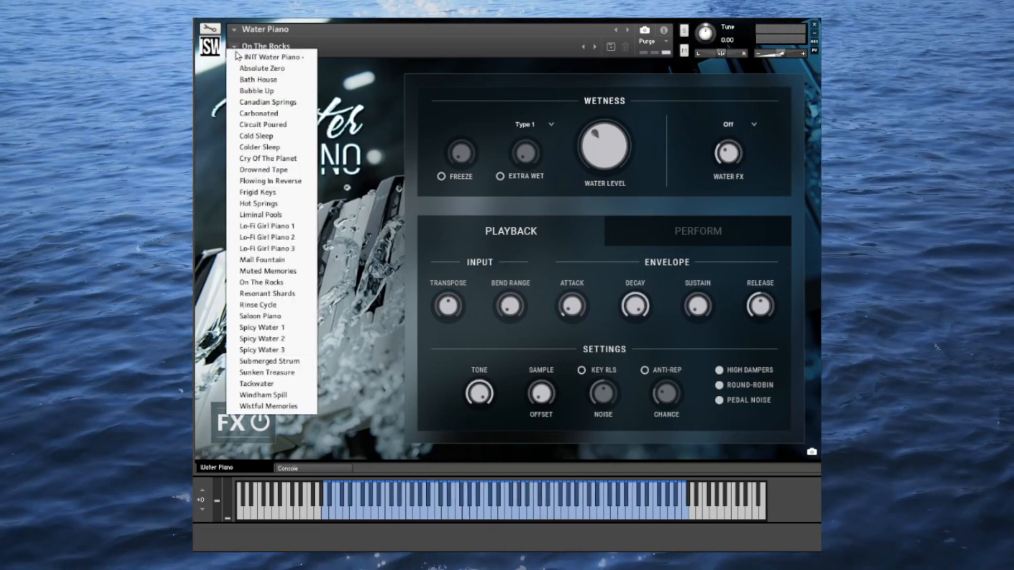
Select the INIT Water Piano snapshot from the open list
left_click(273, 57)
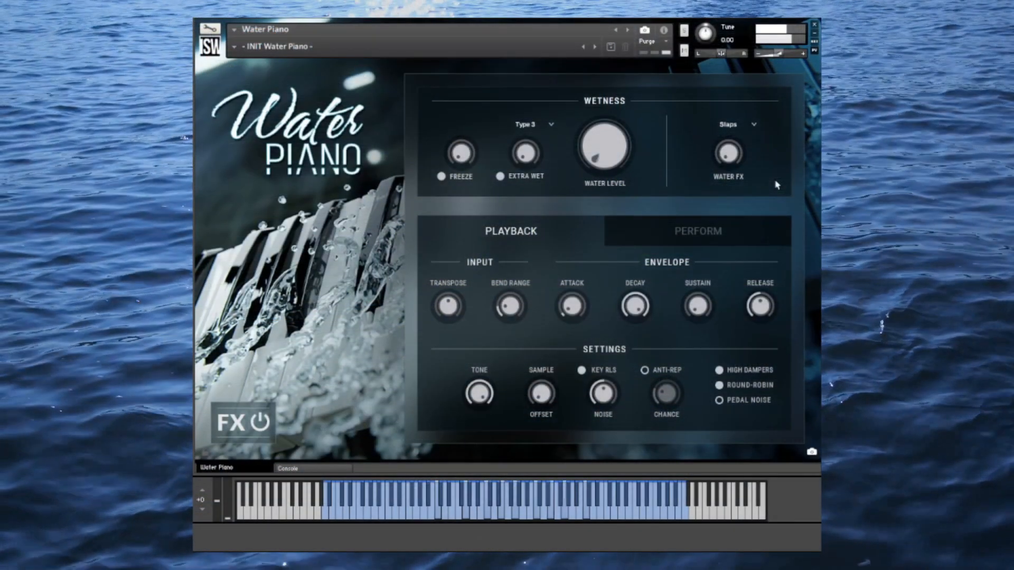
mouse_move(603, 149)
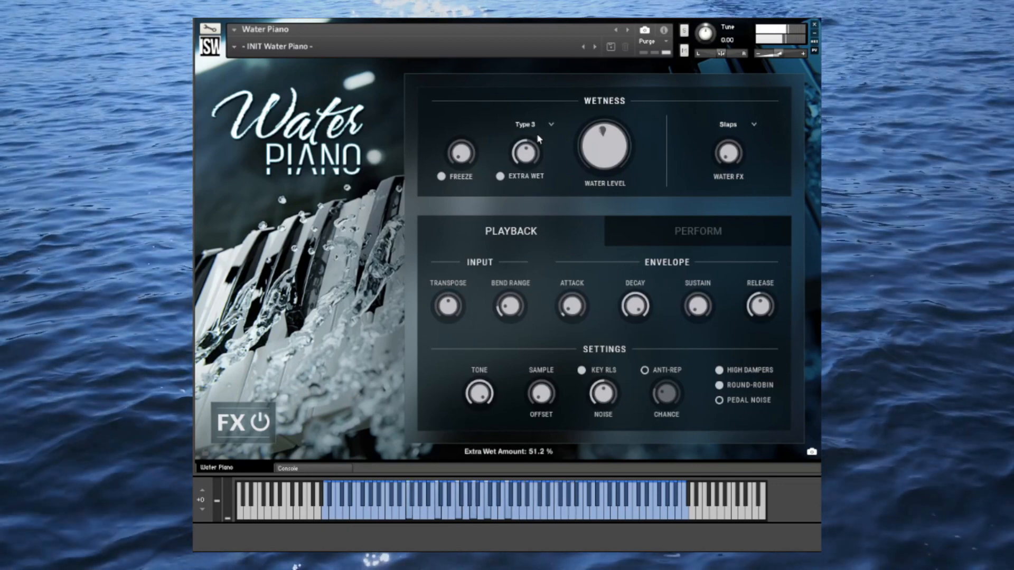
mouse_move(539, 125)
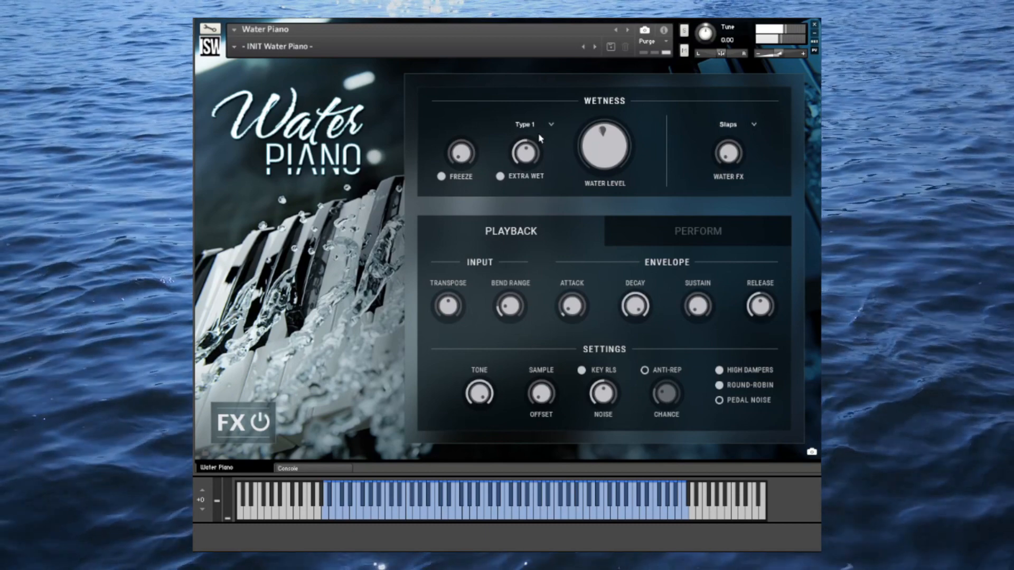
mouse_move(506, 117)
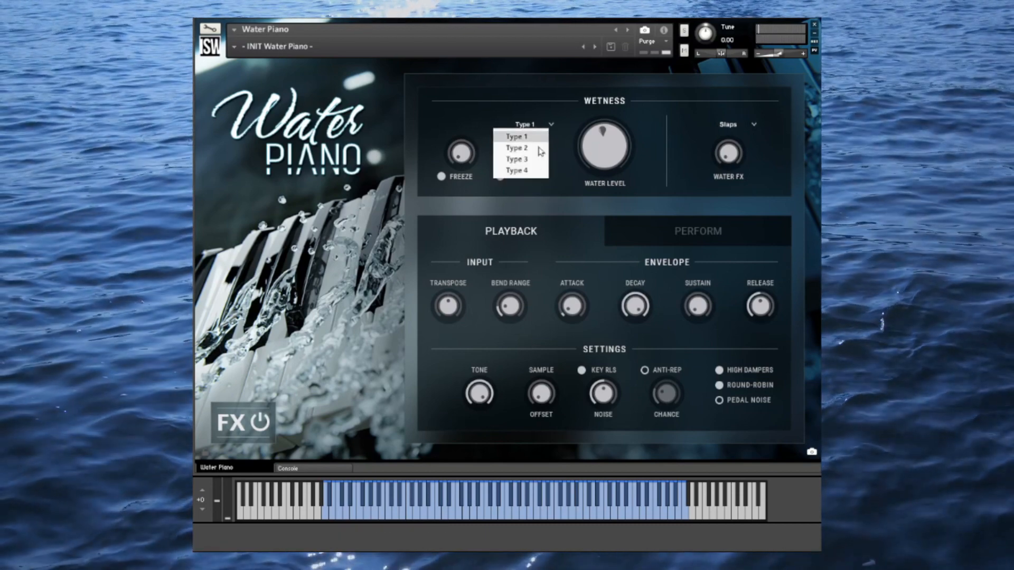
Choose Type 4 as the water sound in the Wetness type dropdown
left_click(517, 170)
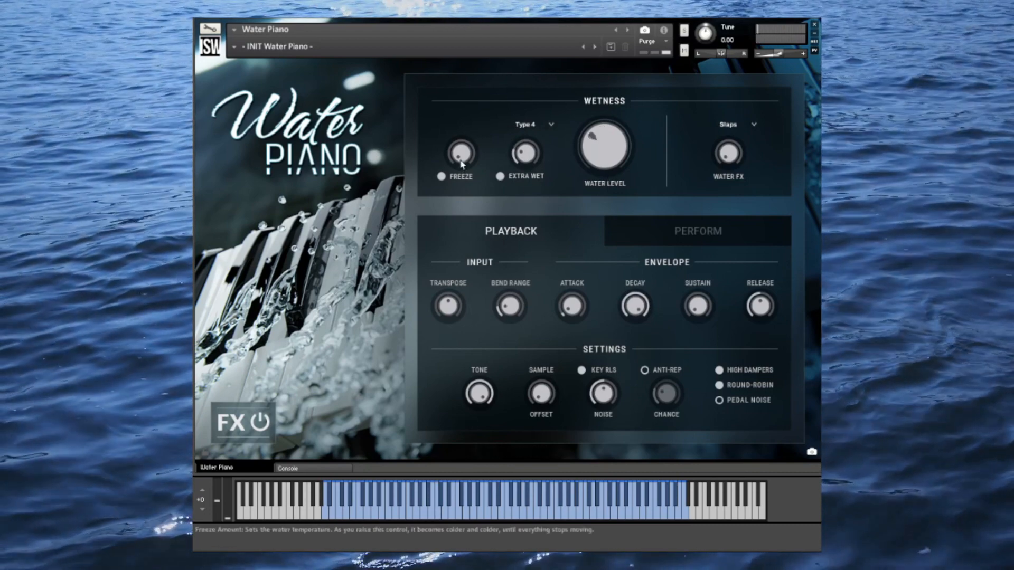
mouse_move(427, 145)
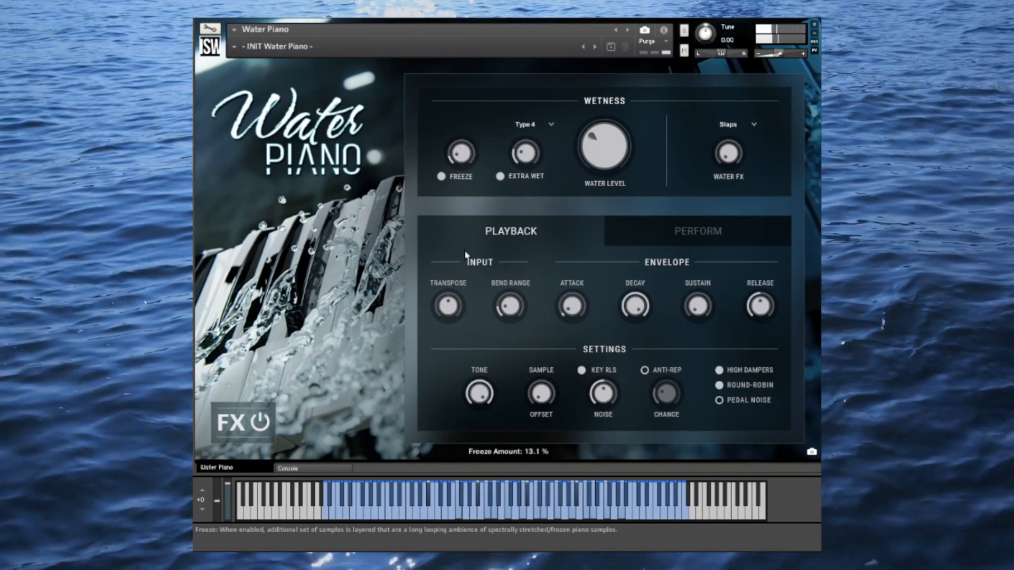
Turn the Water Level knob down to shift the dry/wet sample mix
left_click_drag(457, 153, 458, 168)
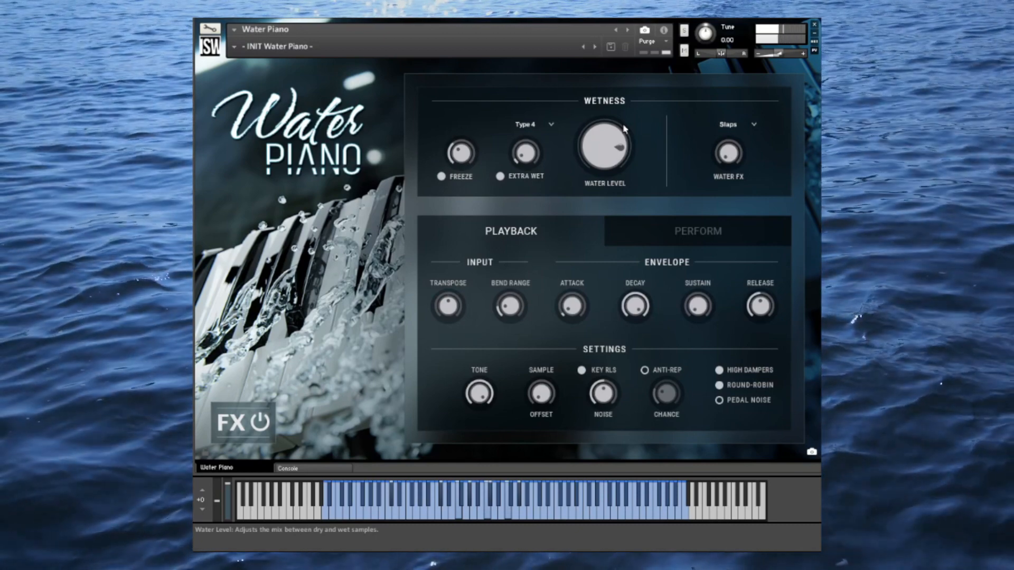
mouse_move(656, 145)
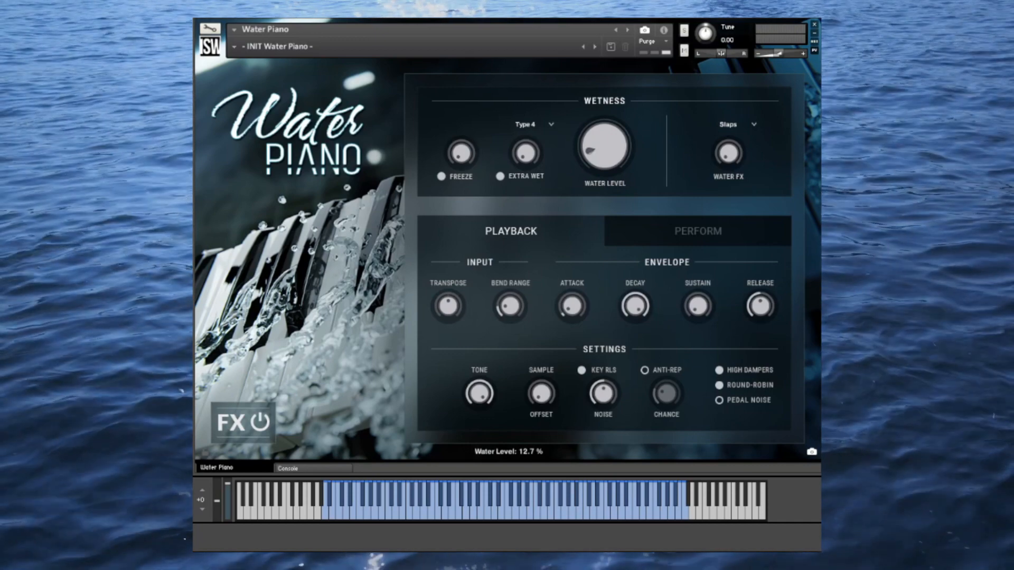
mouse_move(599, 276)
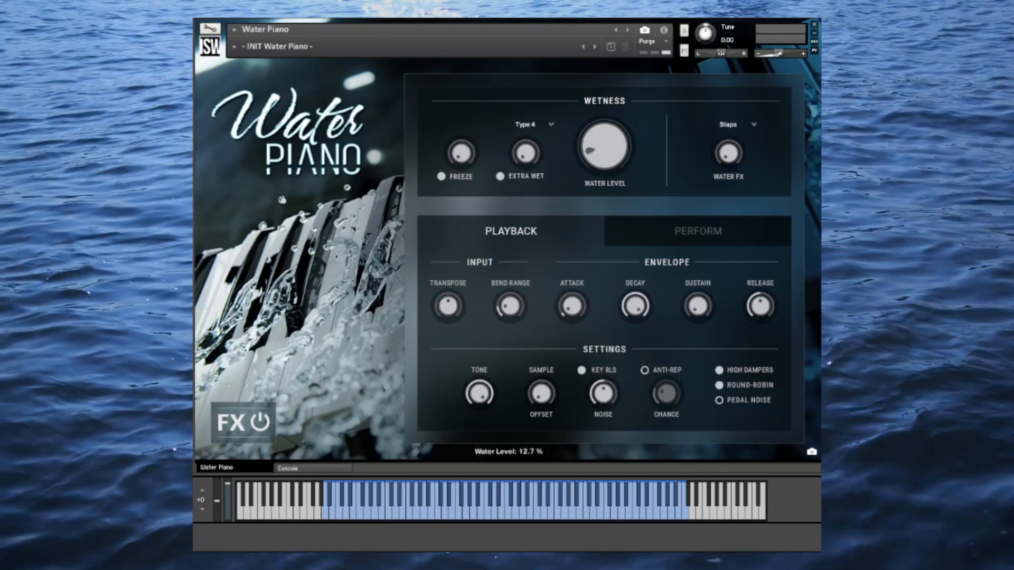
mouse_move(731, 379)
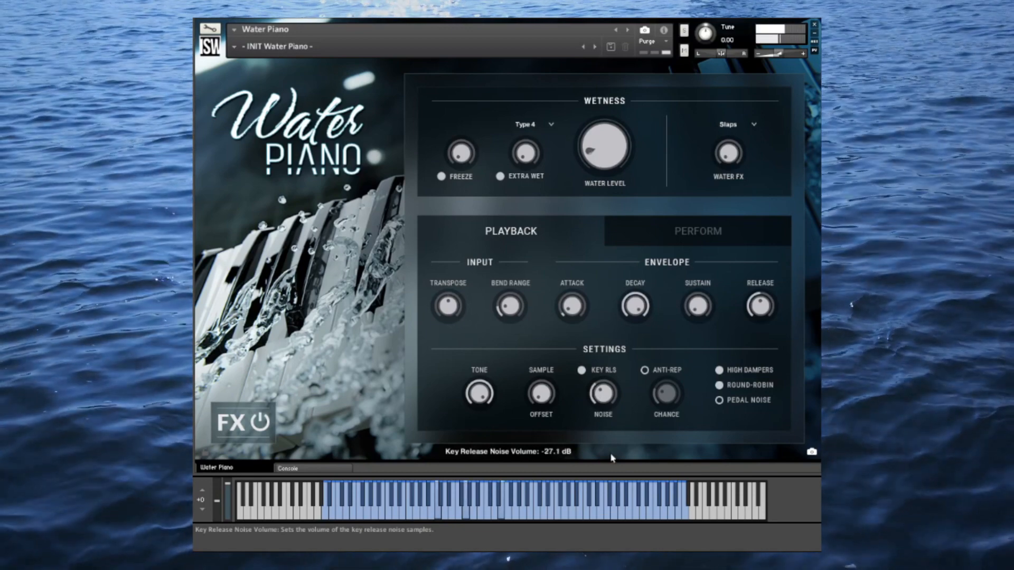
mouse_move(571, 305)
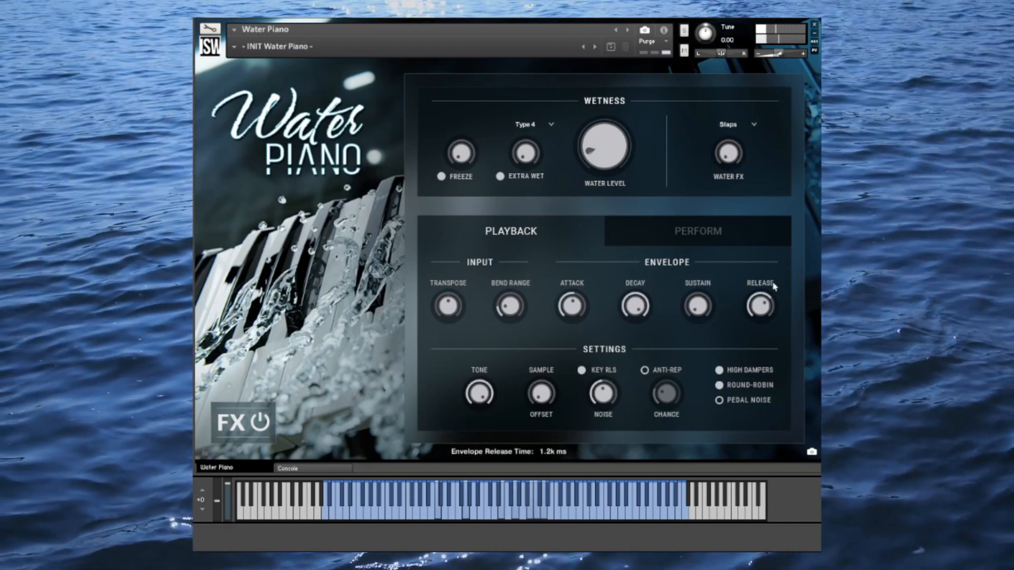
mouse_move(608, 298)
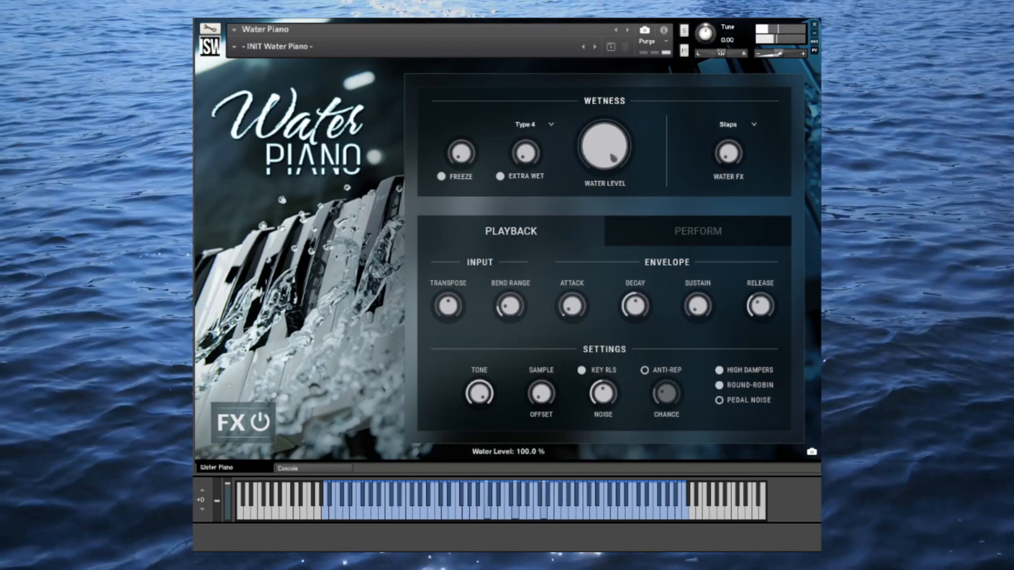
View the Perform velocity settings, then show the Console effect chains for Sunken Treasure
left_click(697, 231)
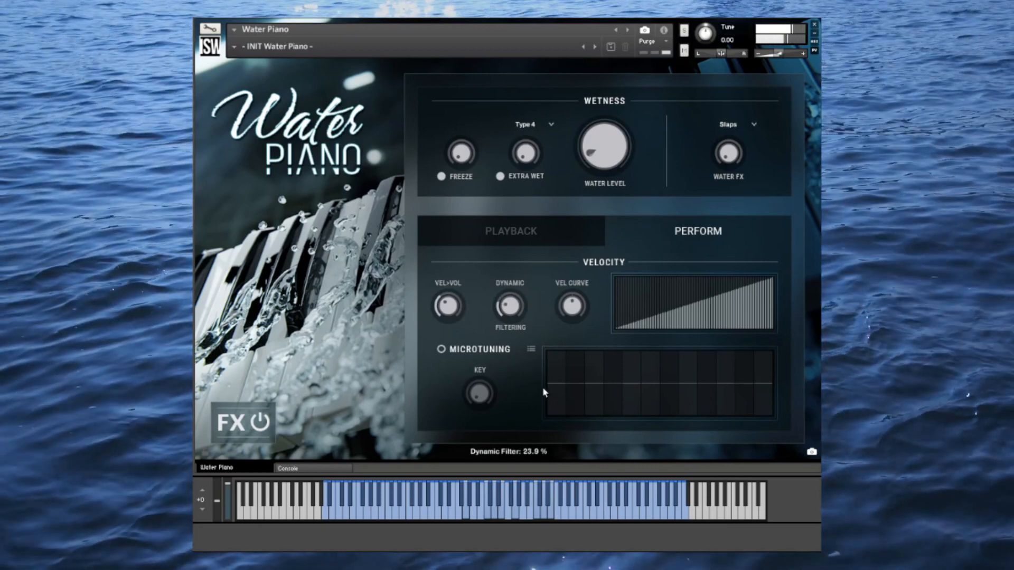
left_click(442, 350)
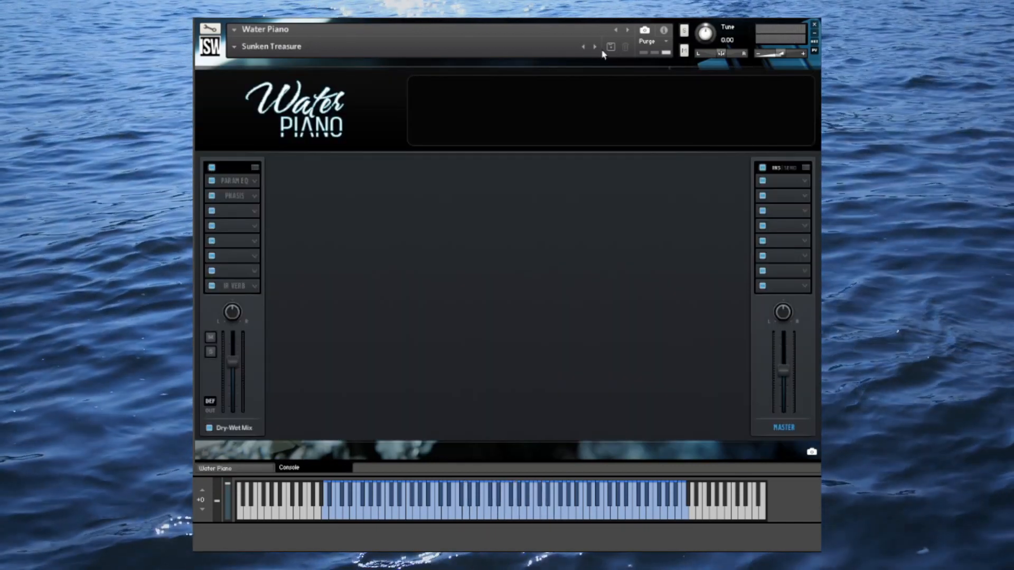
Step through Windham Spill and Resonant Shards to Drowned Tape, showing its chorus effect slot
left_click(594, 45)
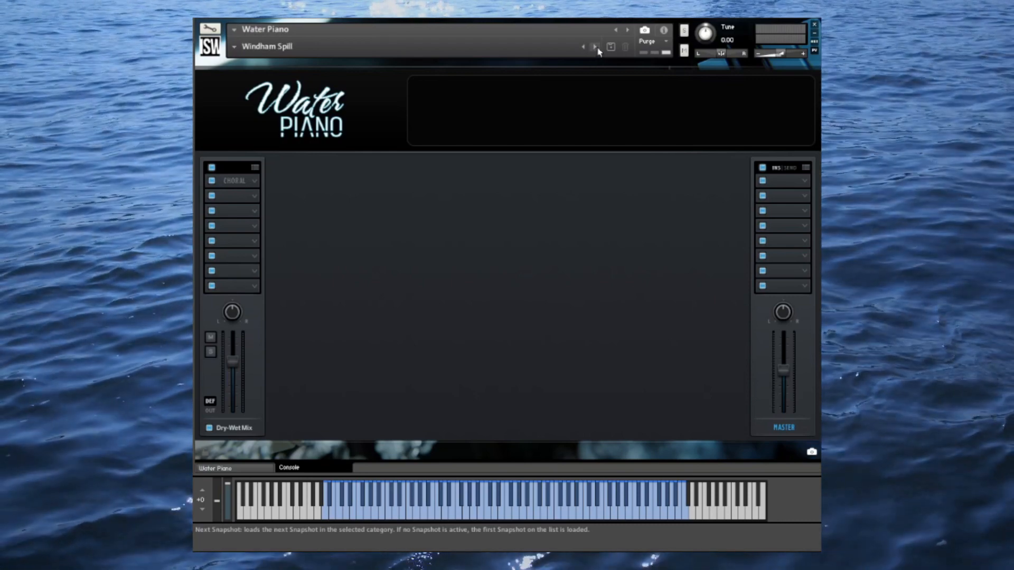
left_click(593, 45)
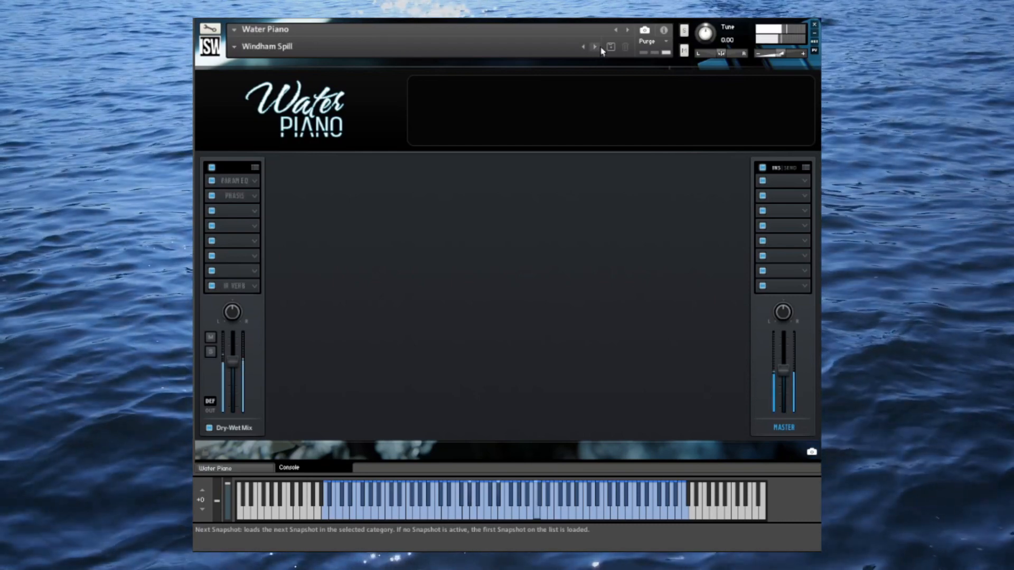
mouse_move(299, 188)
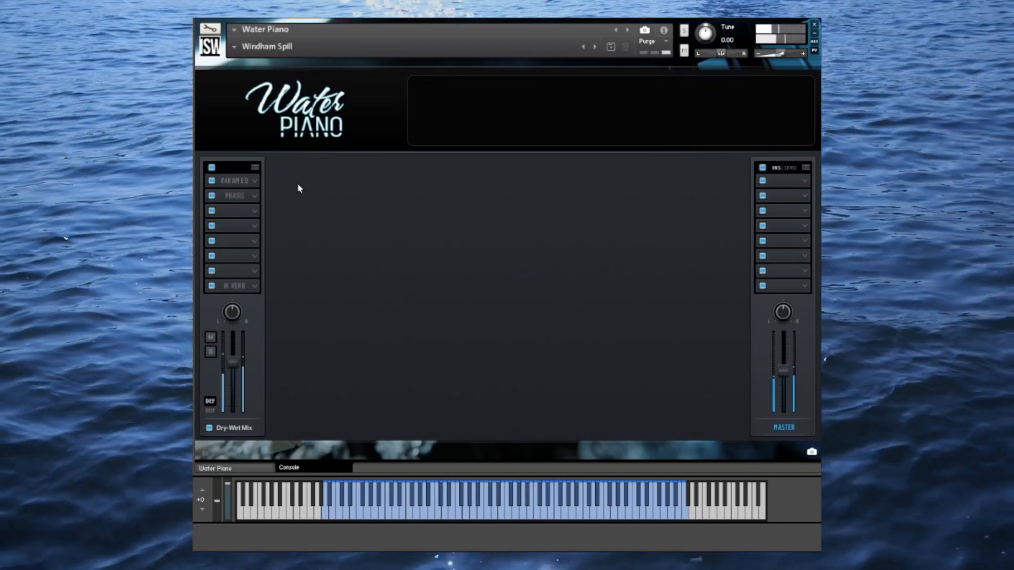
left_click(235, 195)
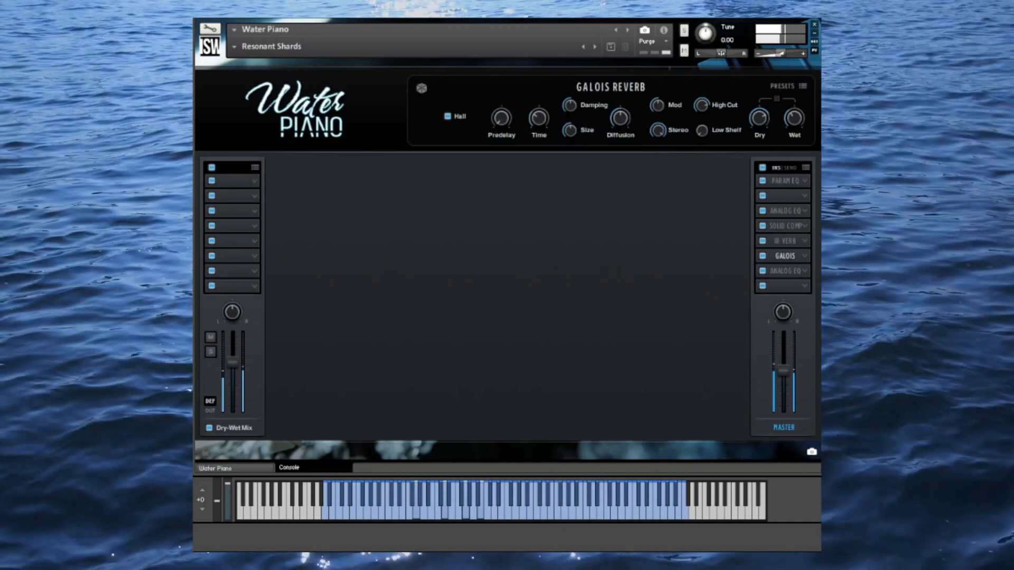
left_click(594, 46)
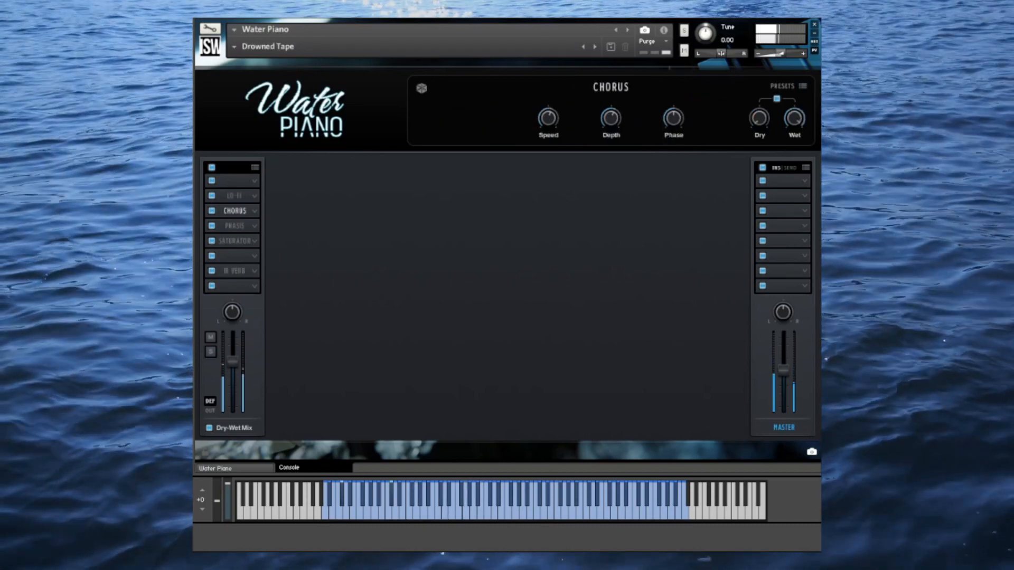